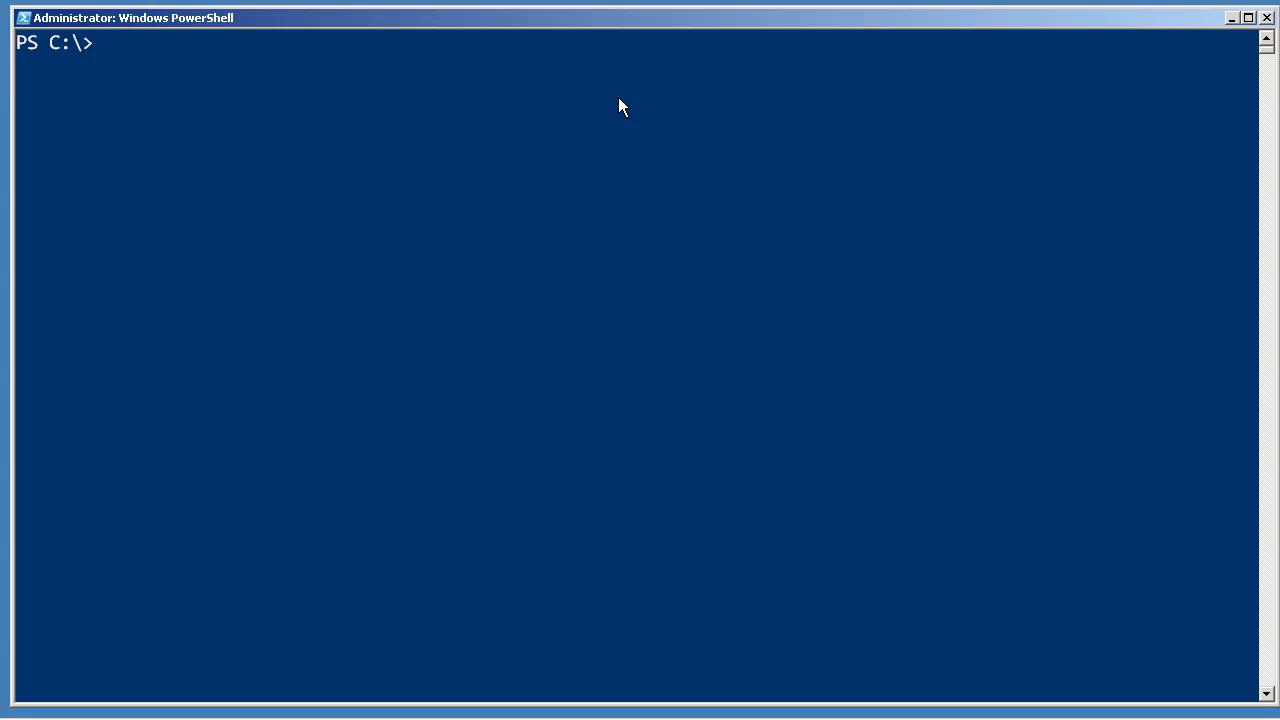
# Show help for Invoke-Command and mark the -ScriptBlock parameter in the first syntax line
pyautogui.write('help invoke-0c')
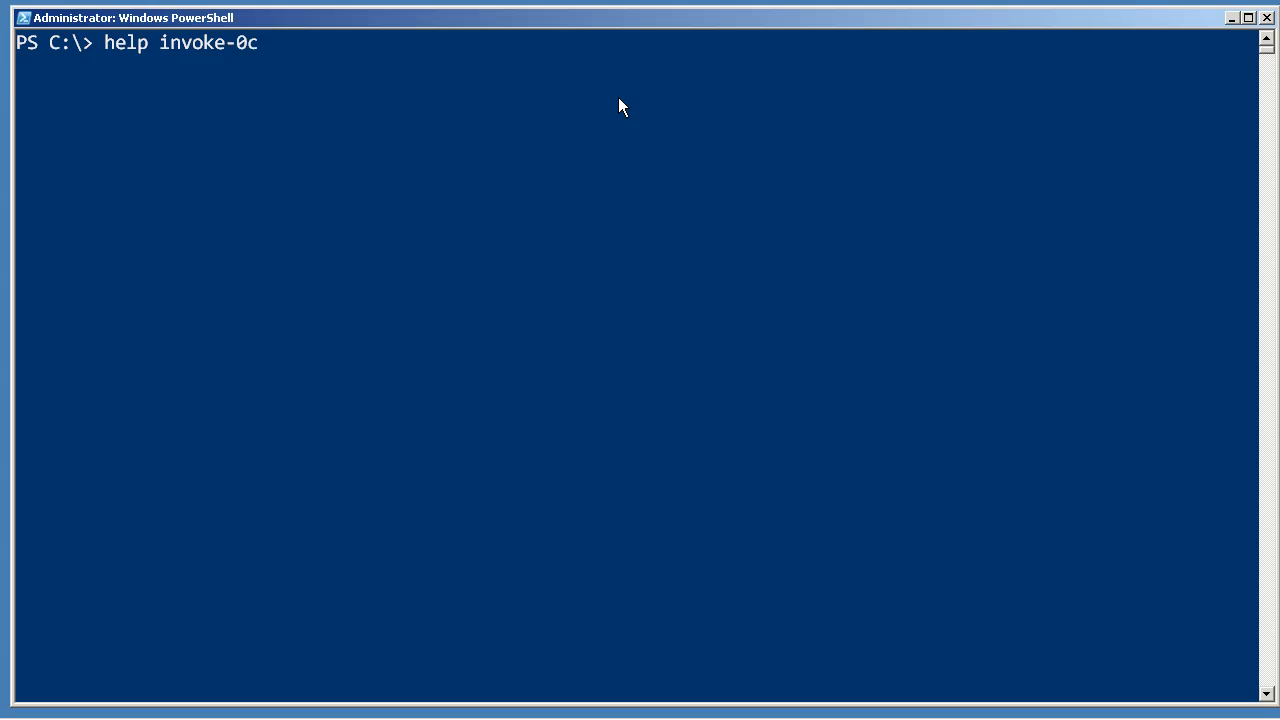
pyautogui.press('Return')
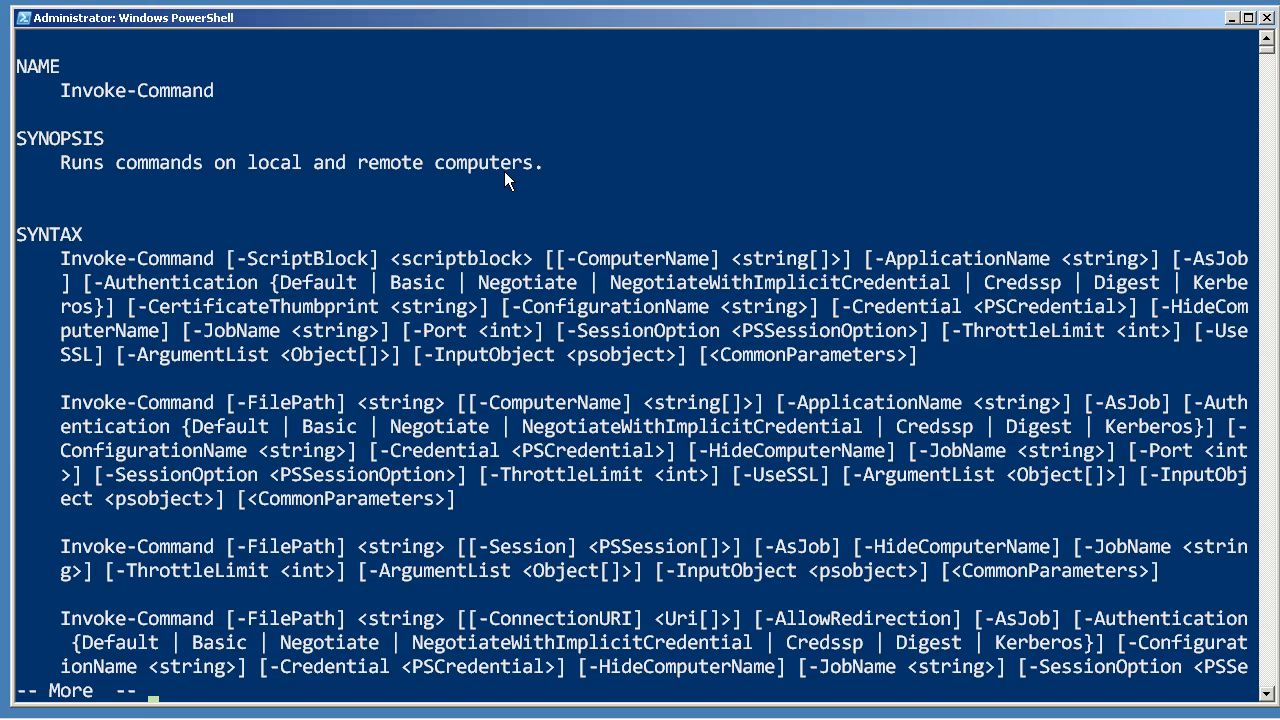
pyautogui.moveTo(248, 264)
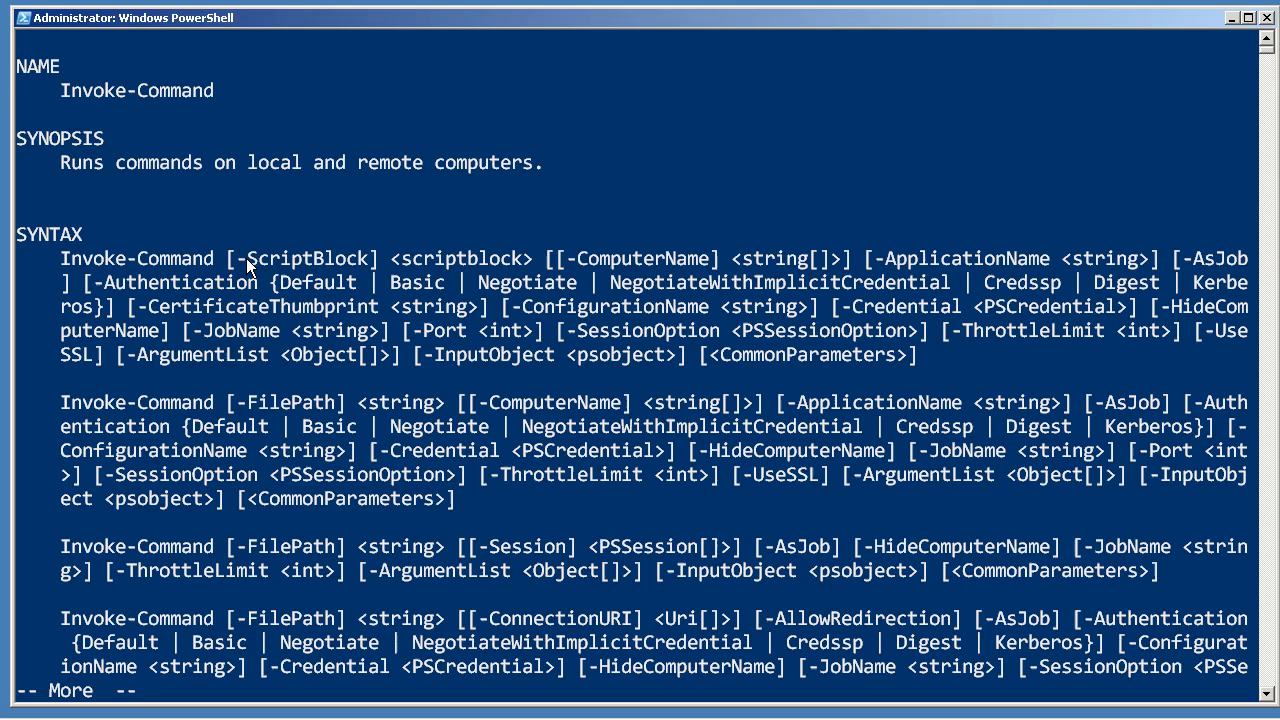
pyautogui.moveTo(244, 258); pyautogui.dragTo(510, 258)
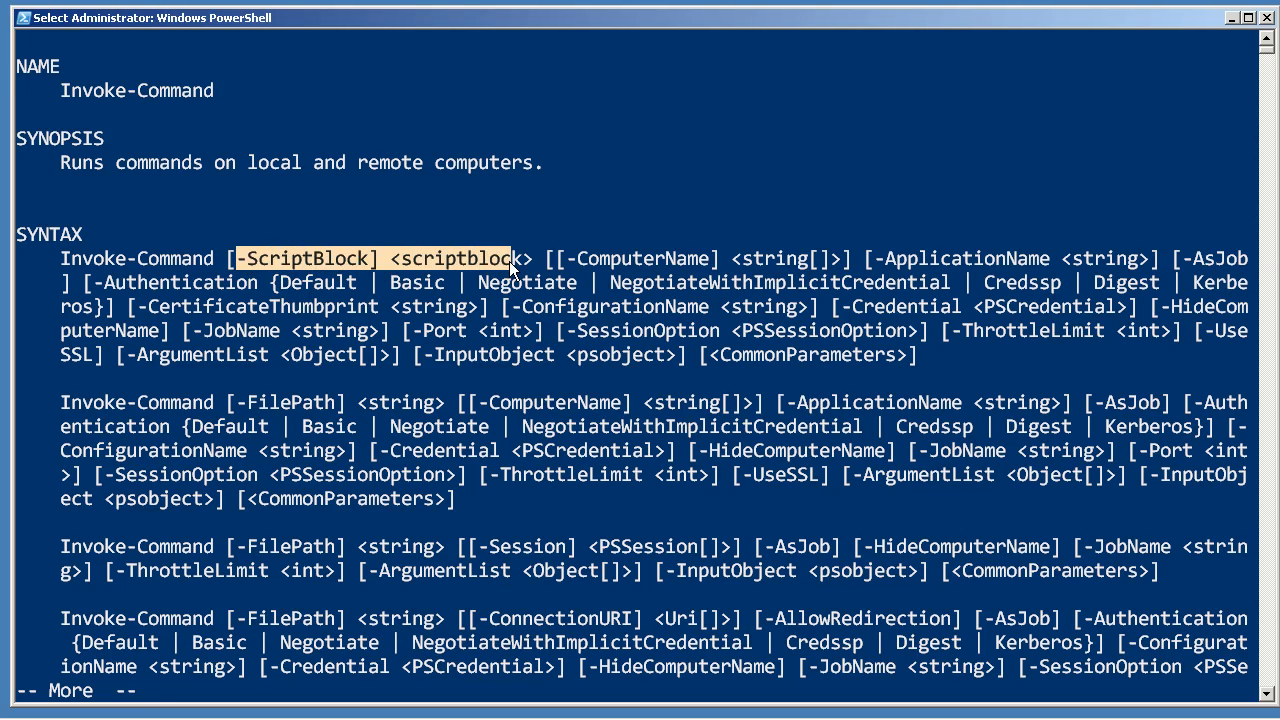
pyautogui.moveTo(530, 268)
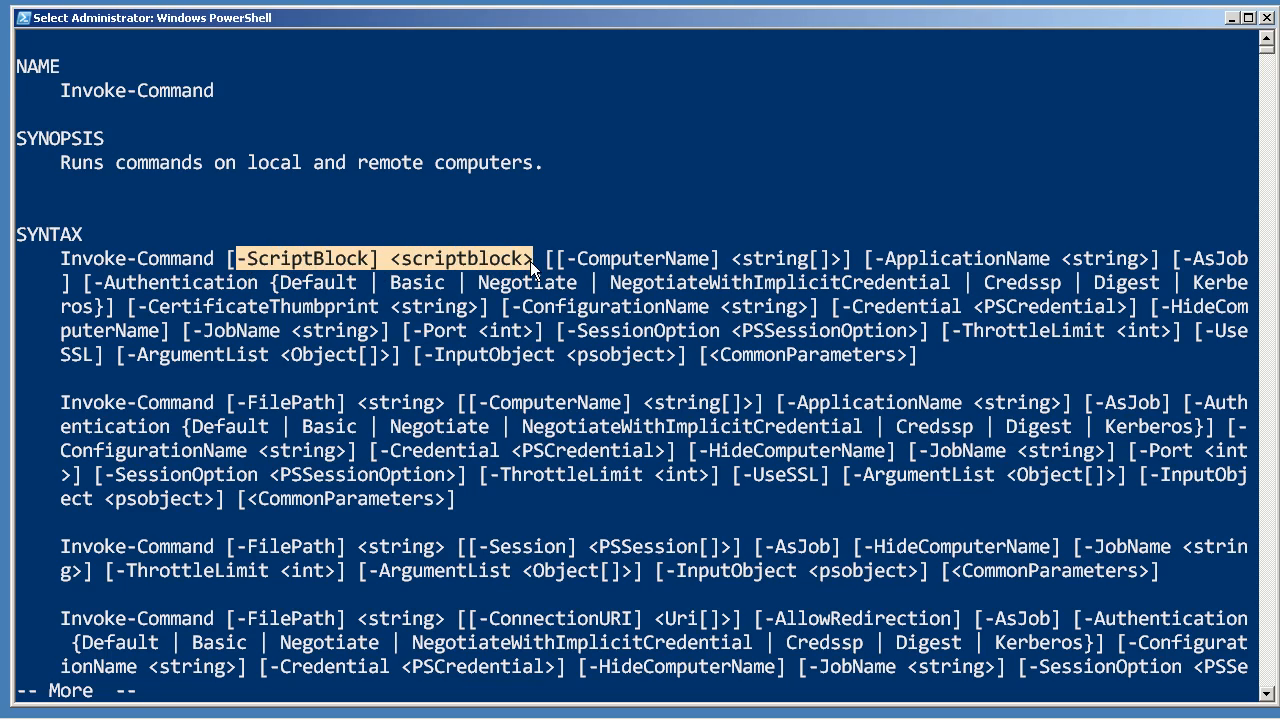
pyautogui.moveTo(504, 280)
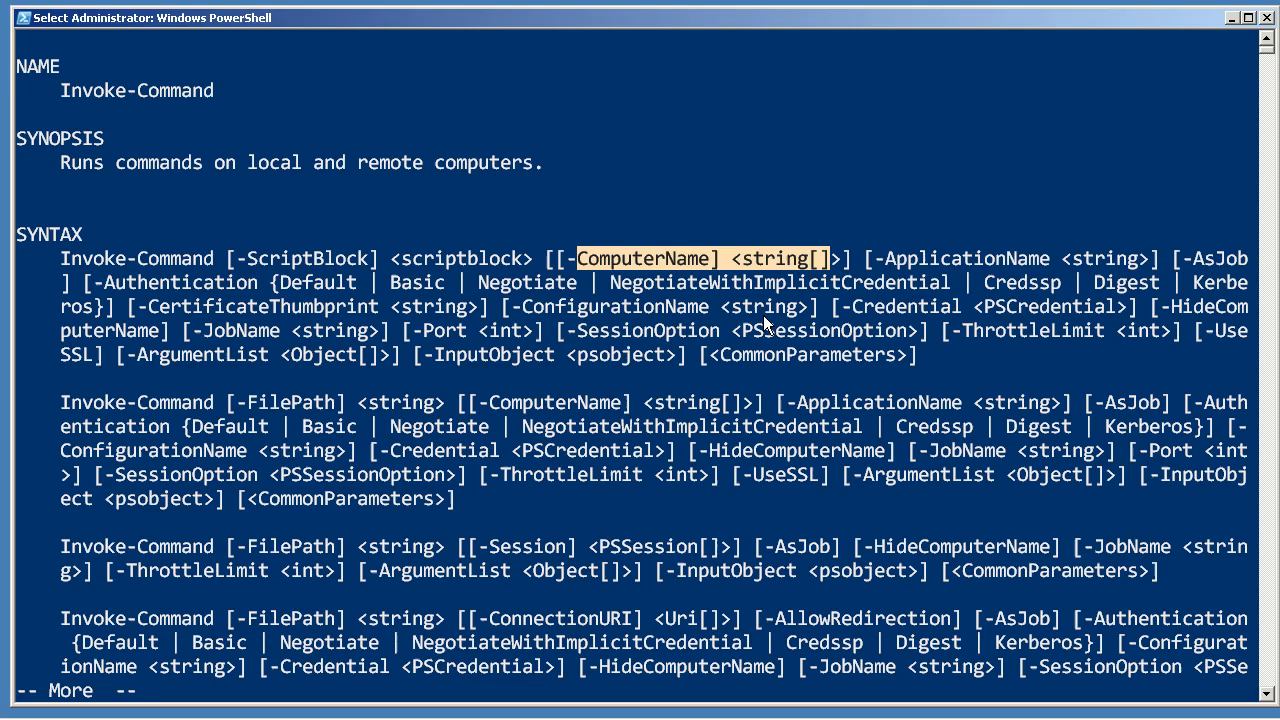
pyautogui.moveTo(680, 320)
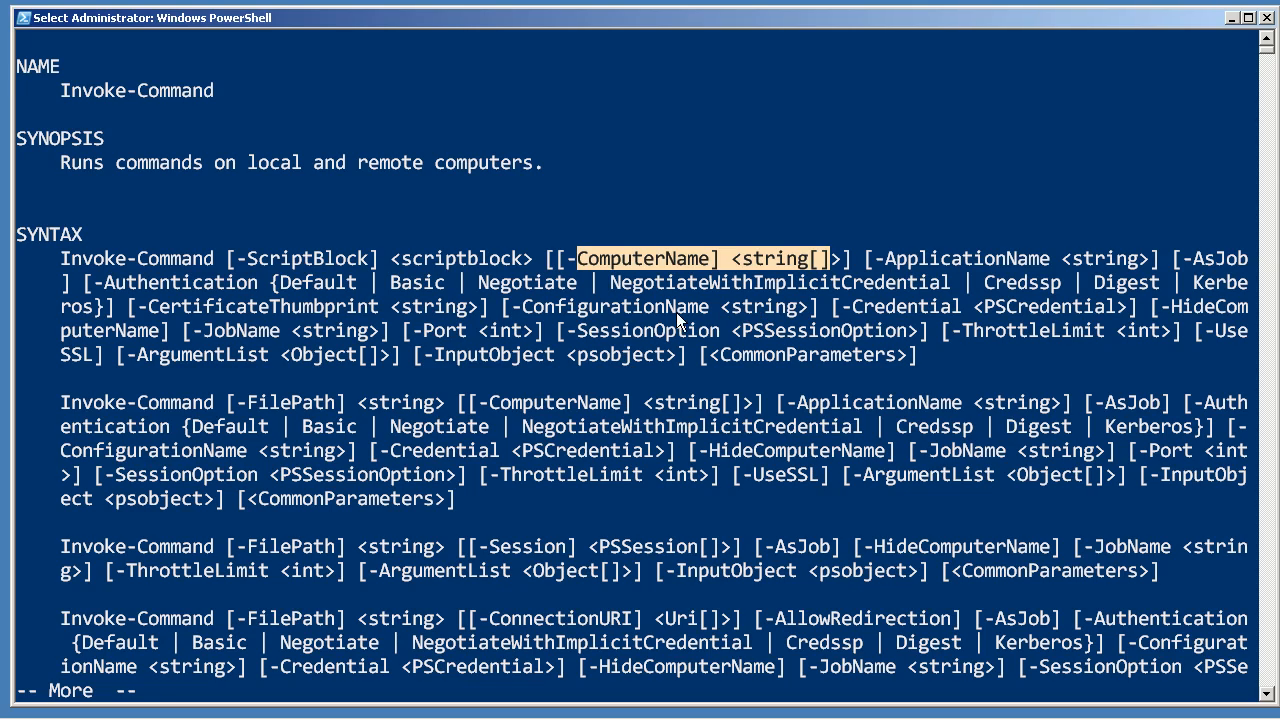
pyautogui.moveTo(424, 344)
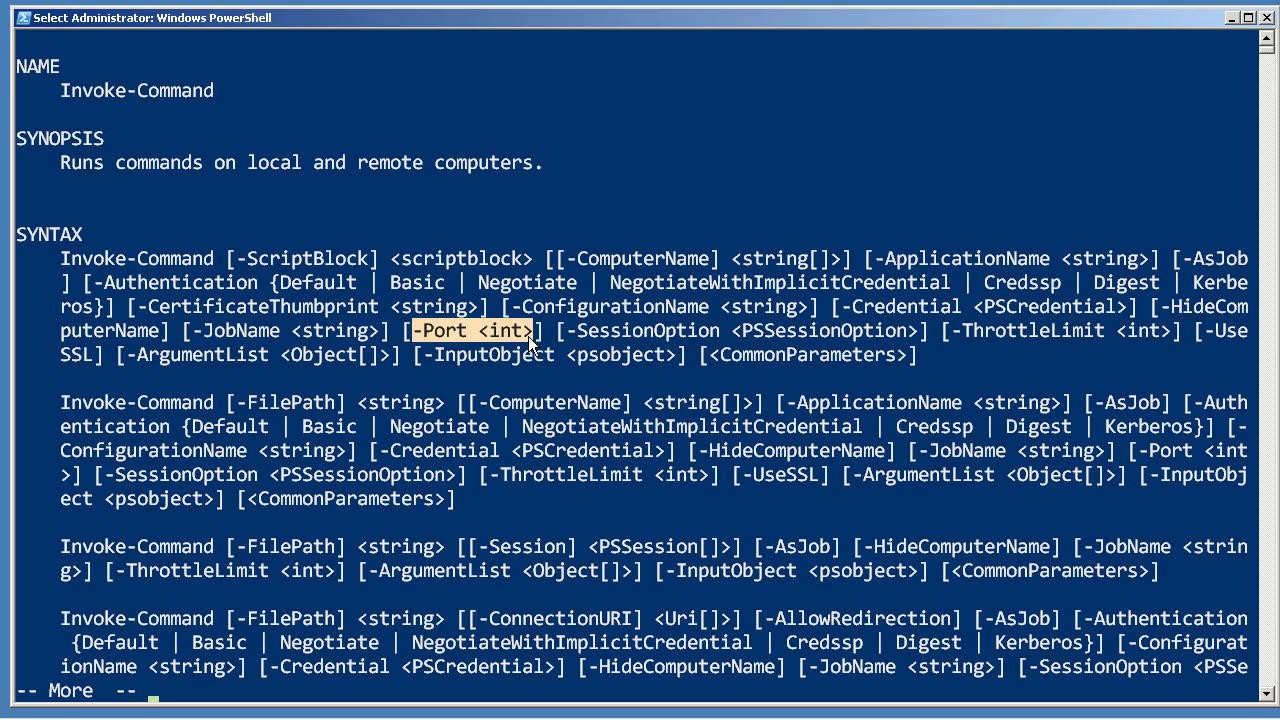
pyautogui.moveTo(984, 358)
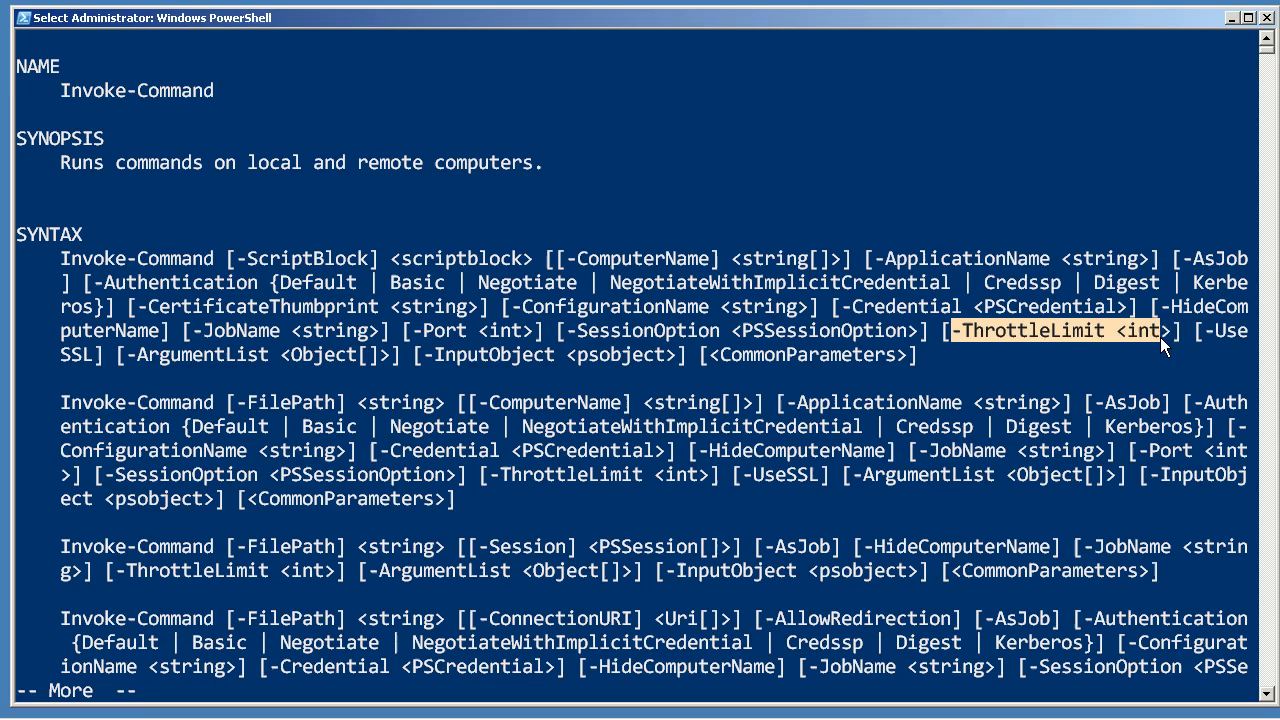
pyautogui.moveTo(1164, 350)
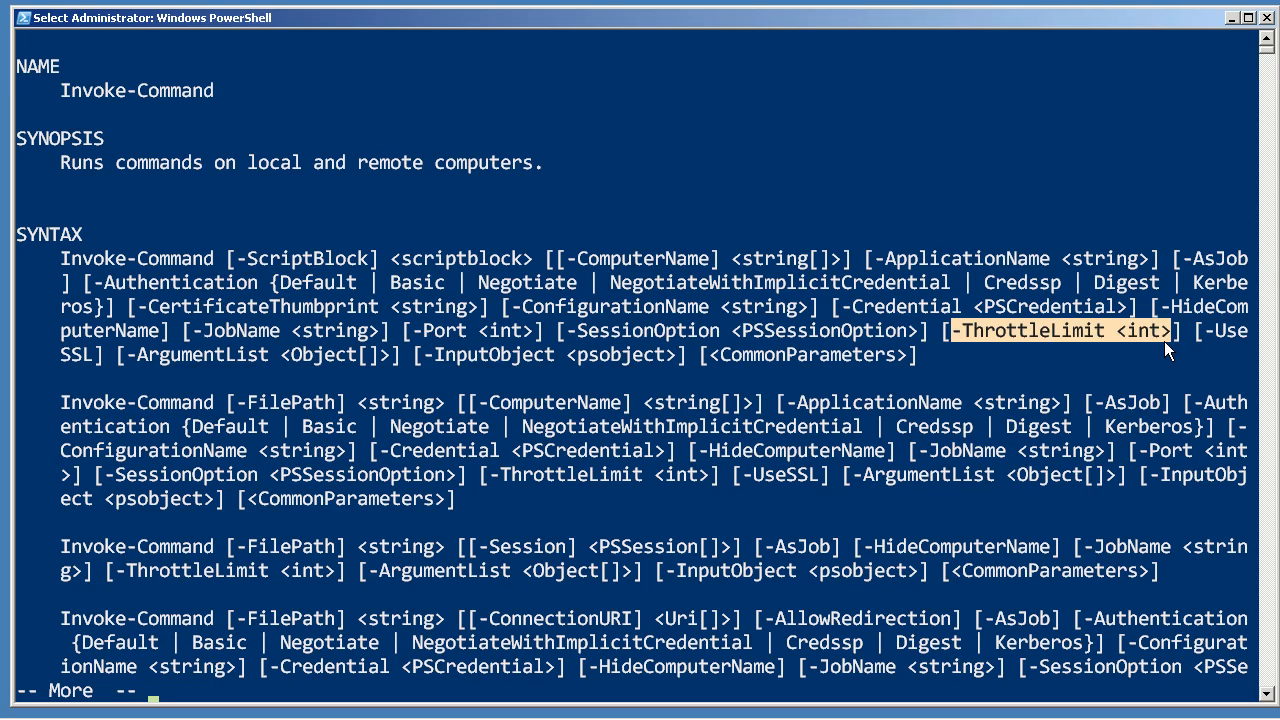
pyautogui.moveTo(1220, 340)
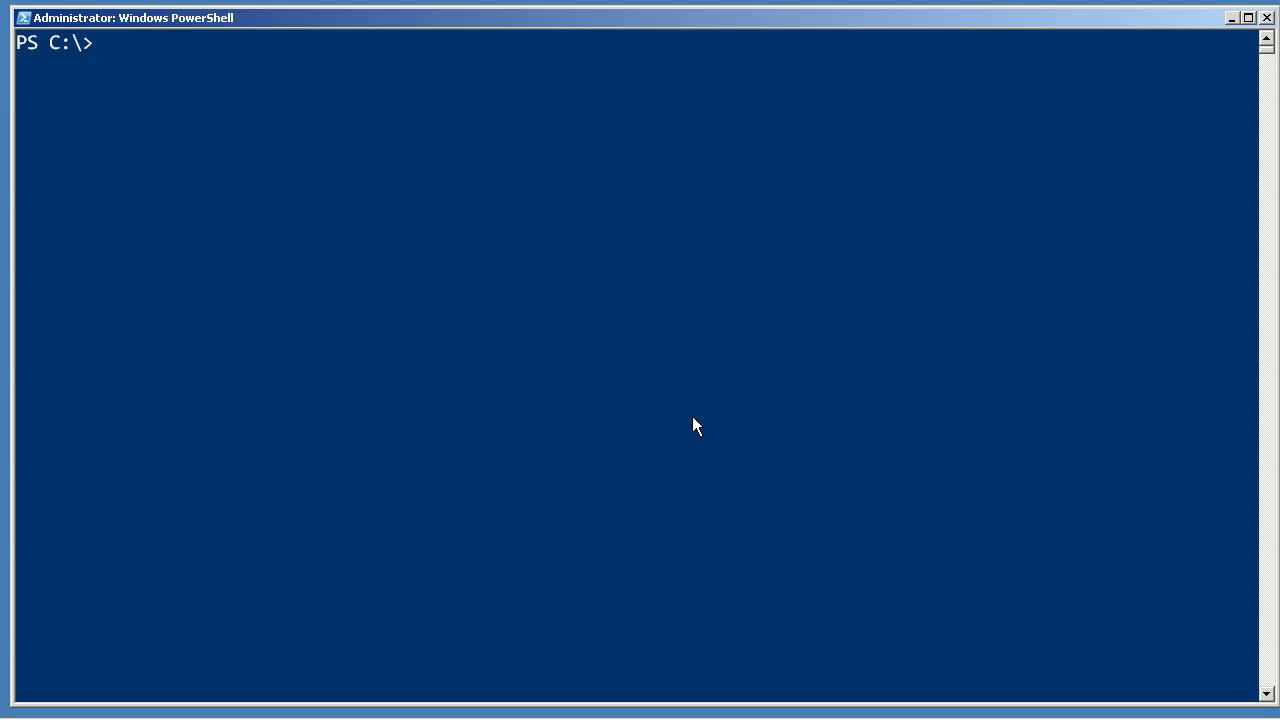
# Run invoke-command -scriptblock { get-service } -computer server-r2,localhost to list both machines' services
pyautogui.write('invoke-command -')
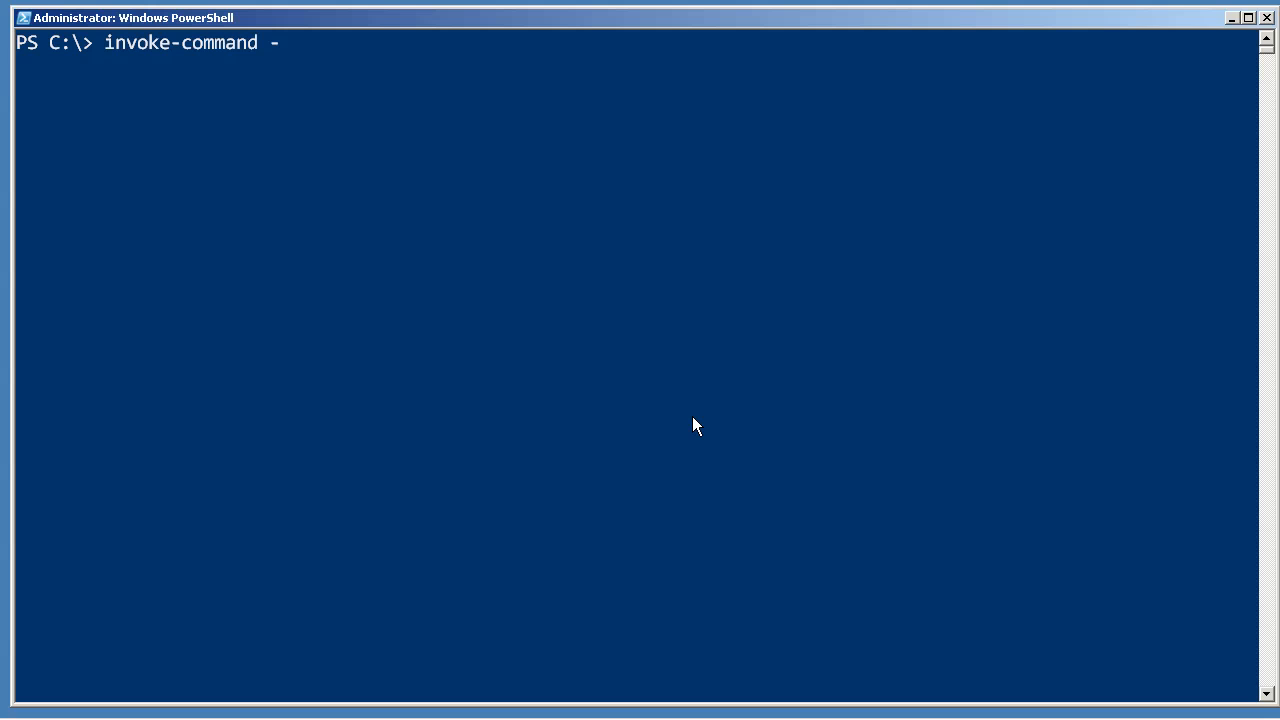
pyautogui.write('scriptblock')
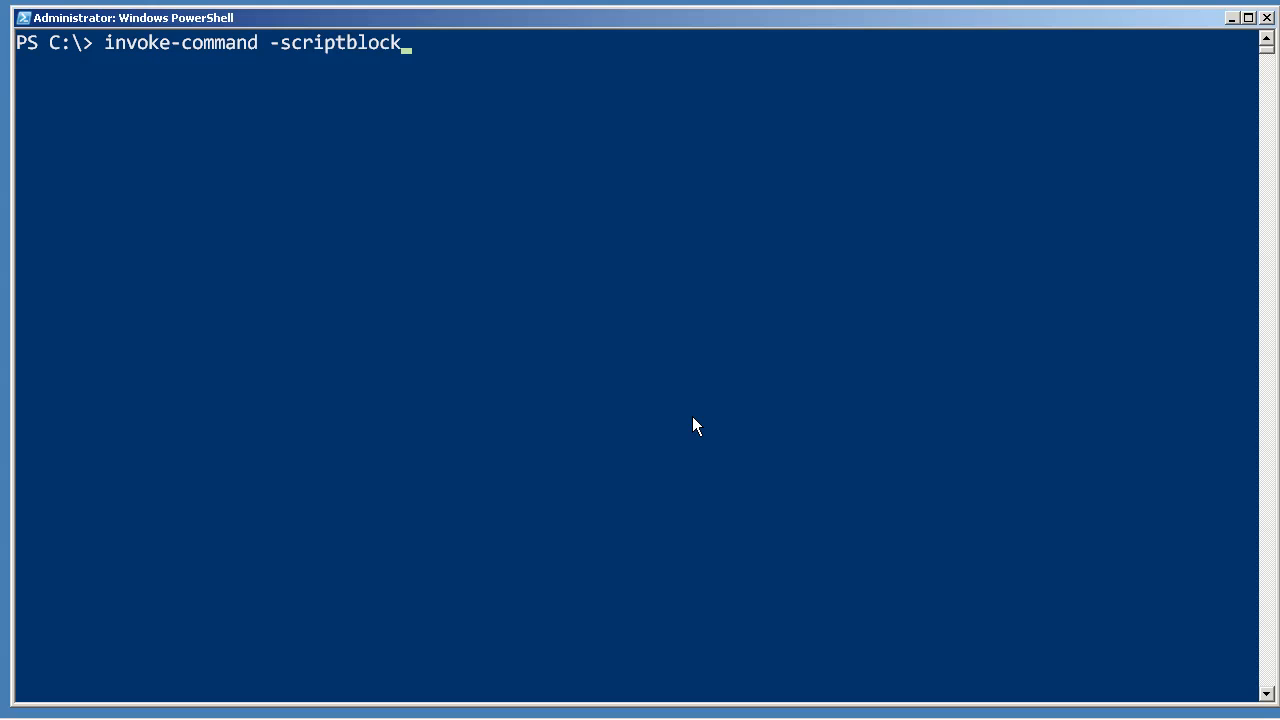
pyautogui.write('{ get-serv')
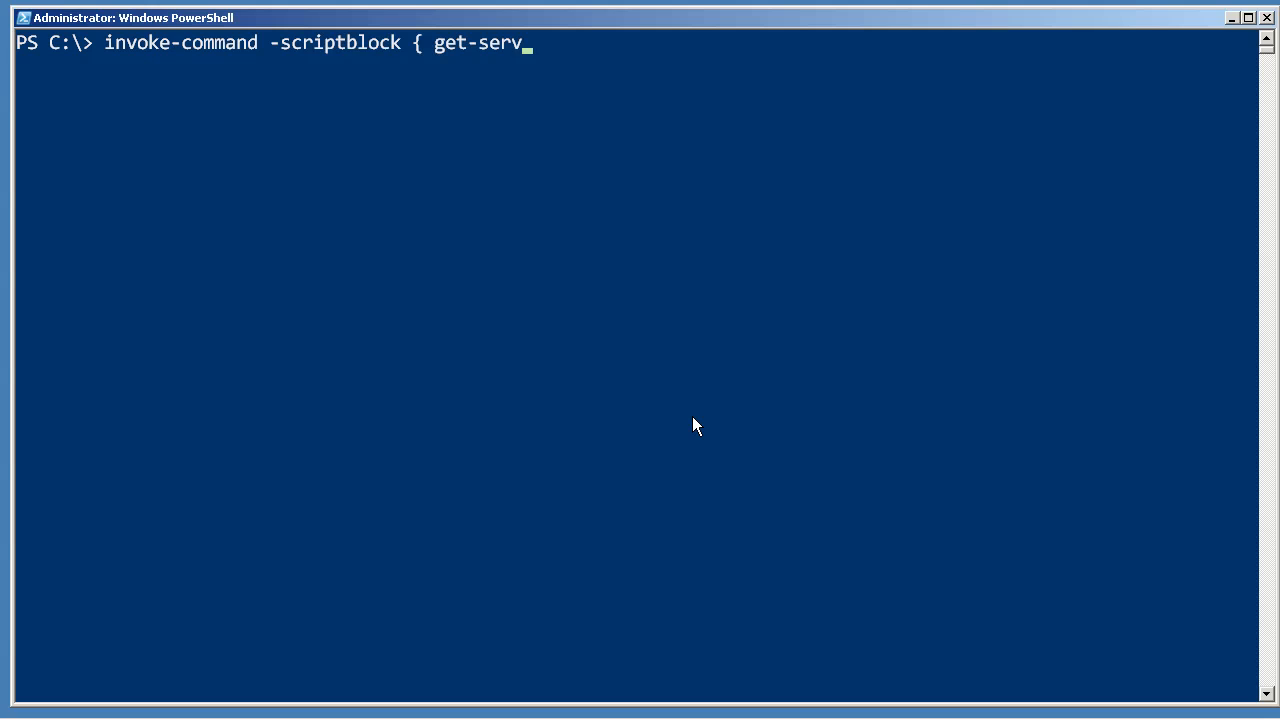
pyautogui.write('ice } -computer')
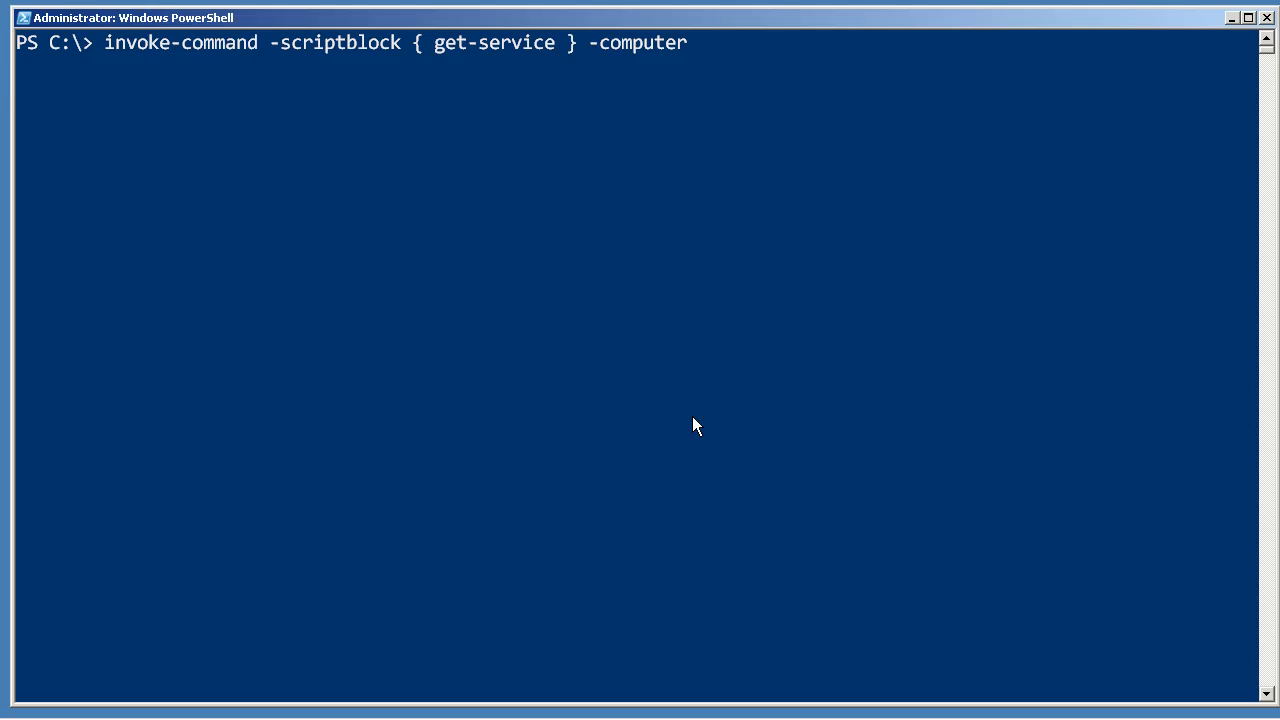
pyautogui.write('server-r2,')
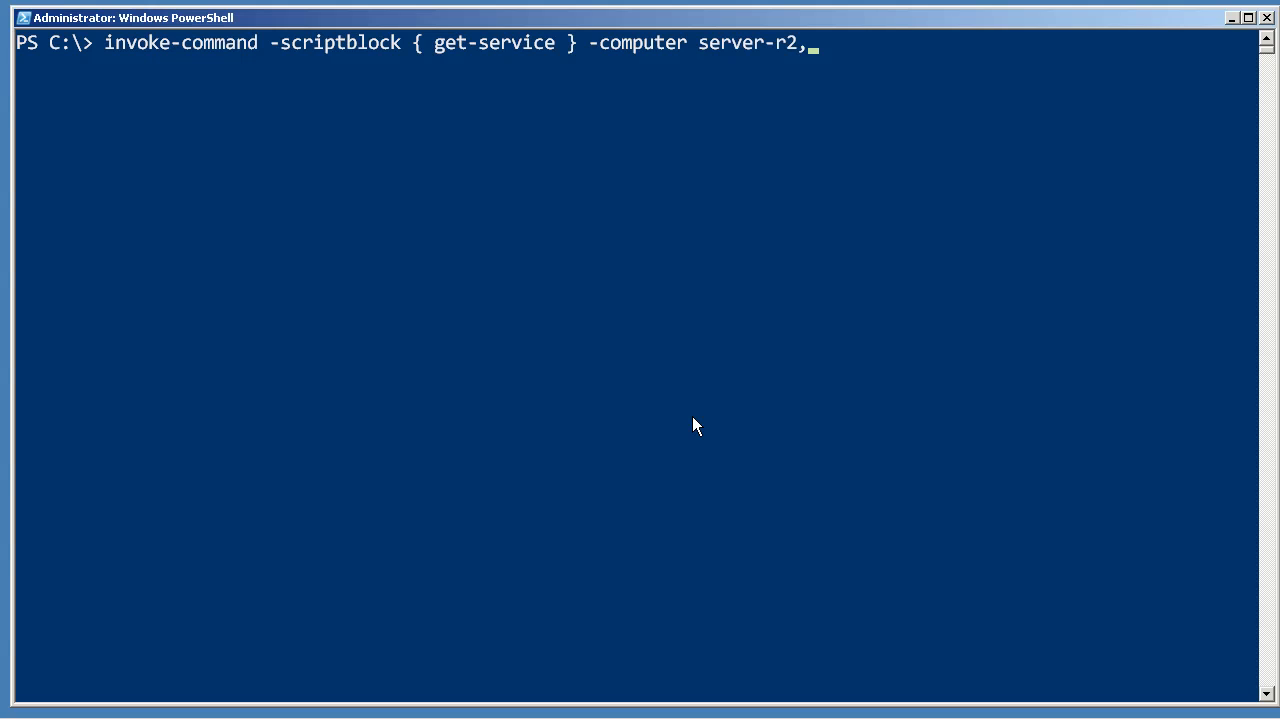
pyautogui.write('localhost')
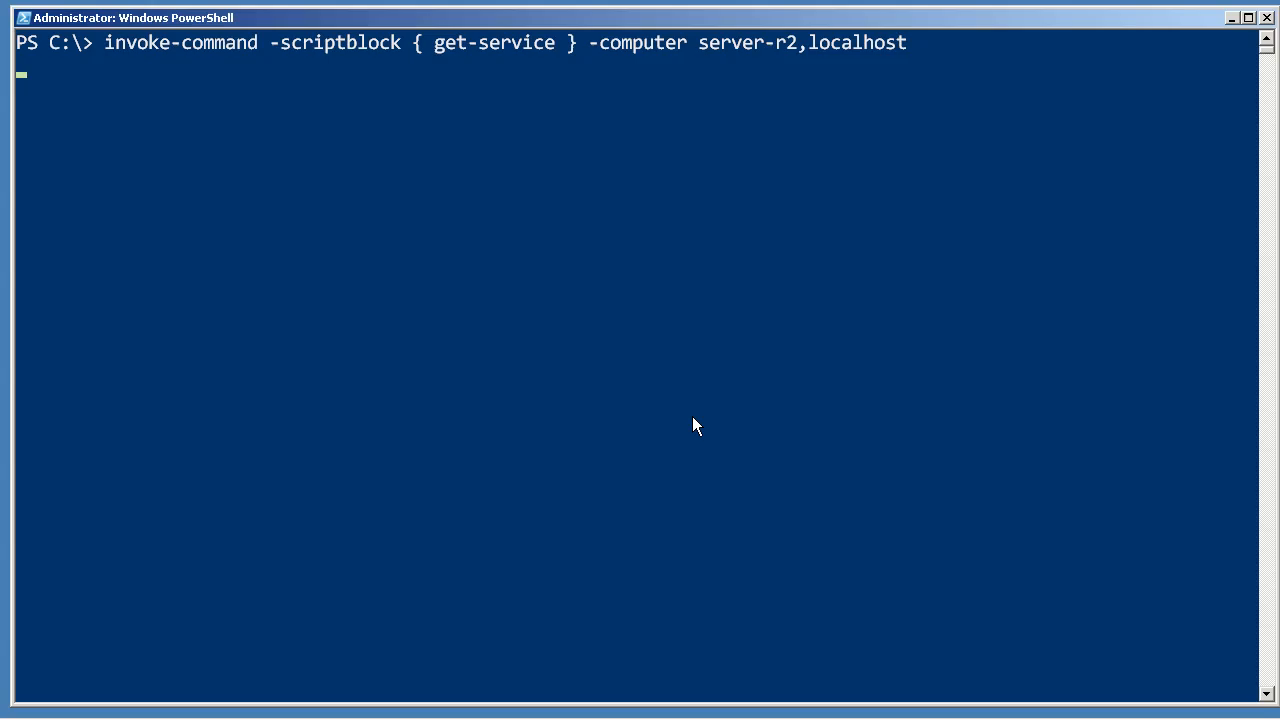
pyautogui.press('Return')
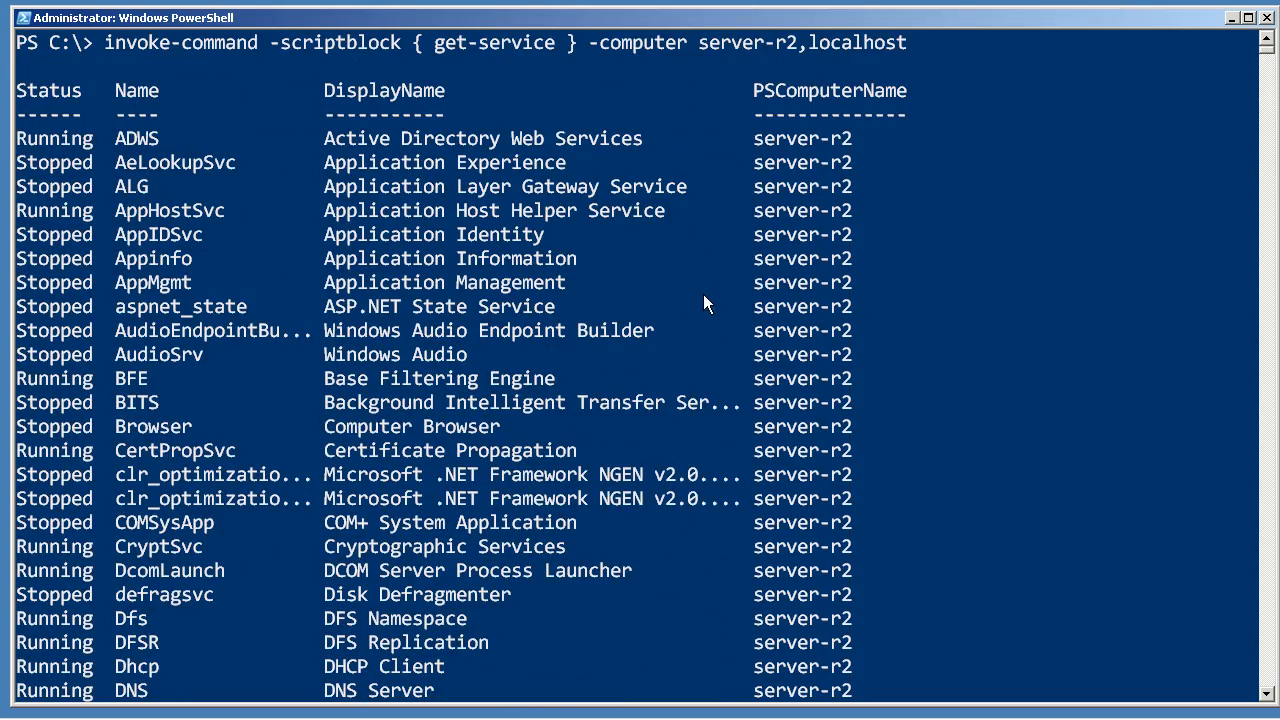
pyautogui.moveTo(844, 258)
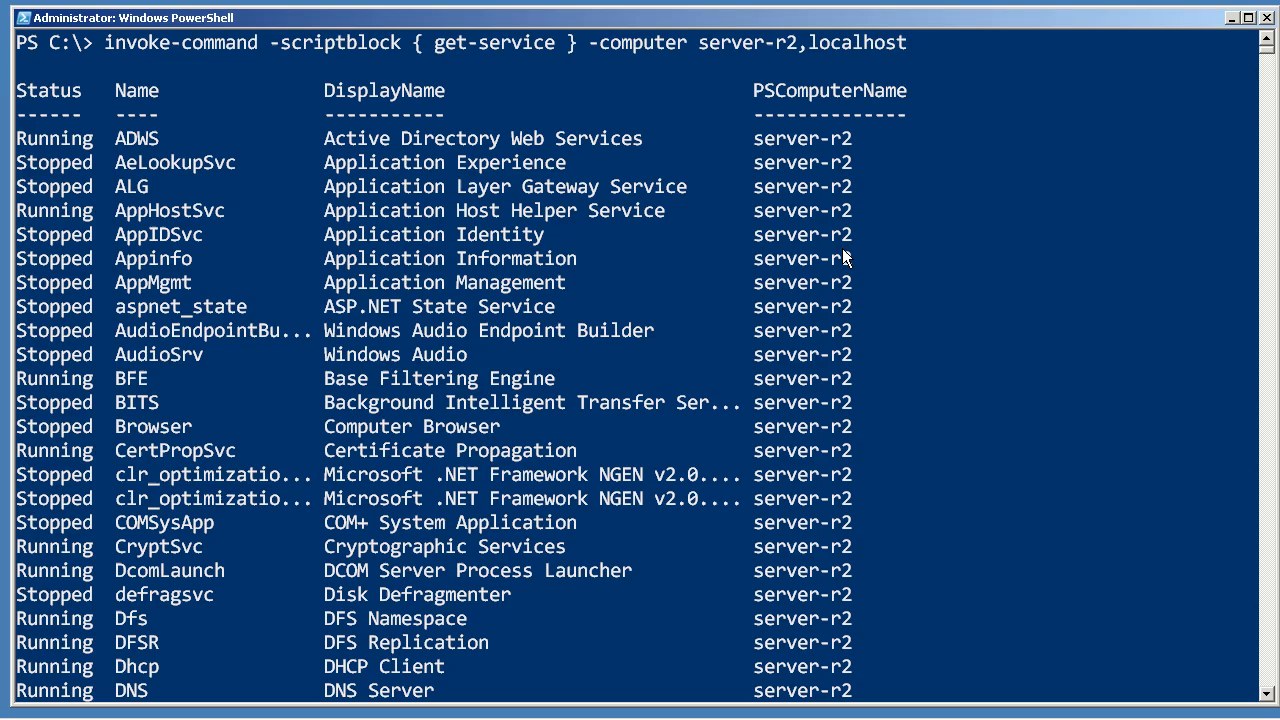
pyautogui.moveTo(834, 286)
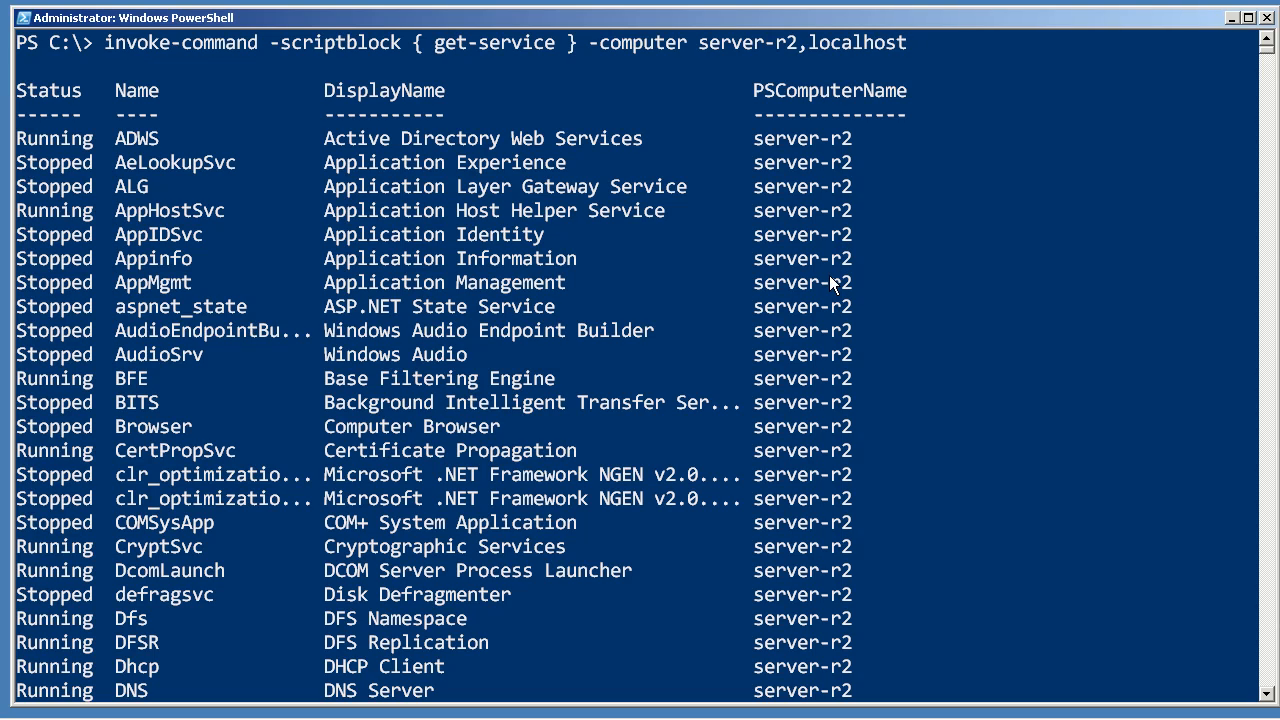
pyautogui.scroll(-3)
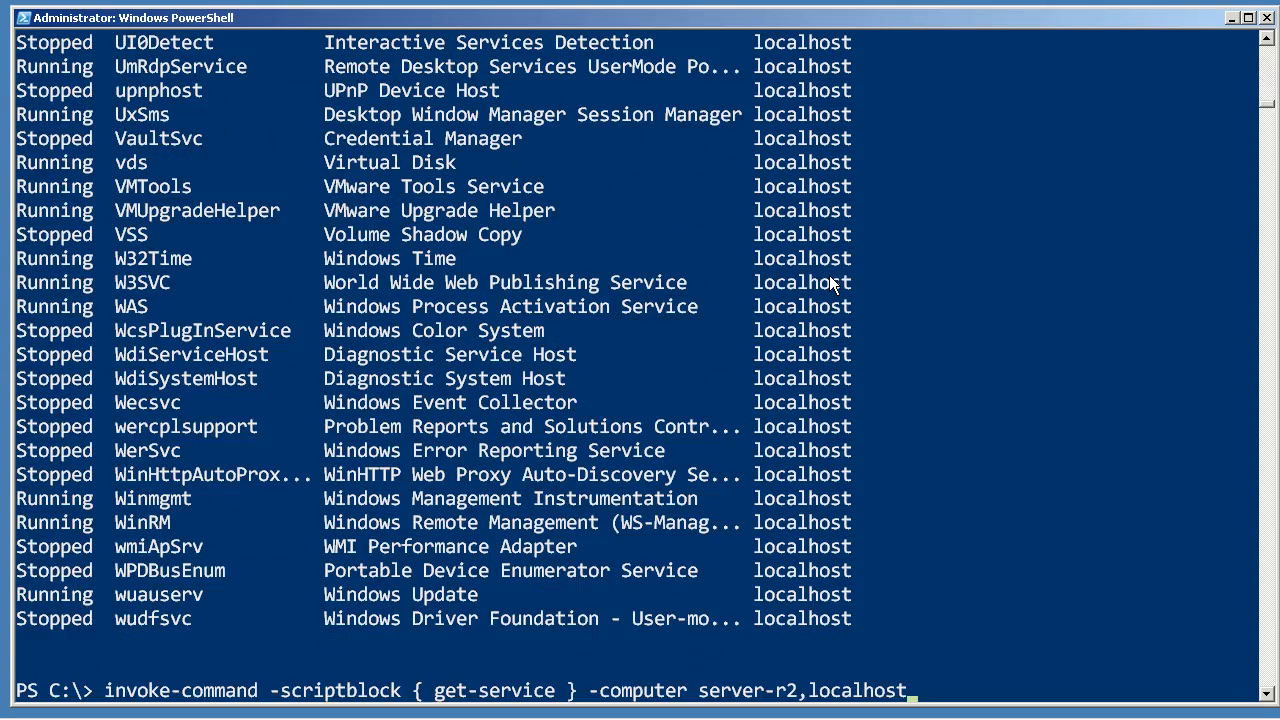
# Append | sort pscomputername | format-table -groupby pscomputername to the recalled command
pyautogui.write('| sort')
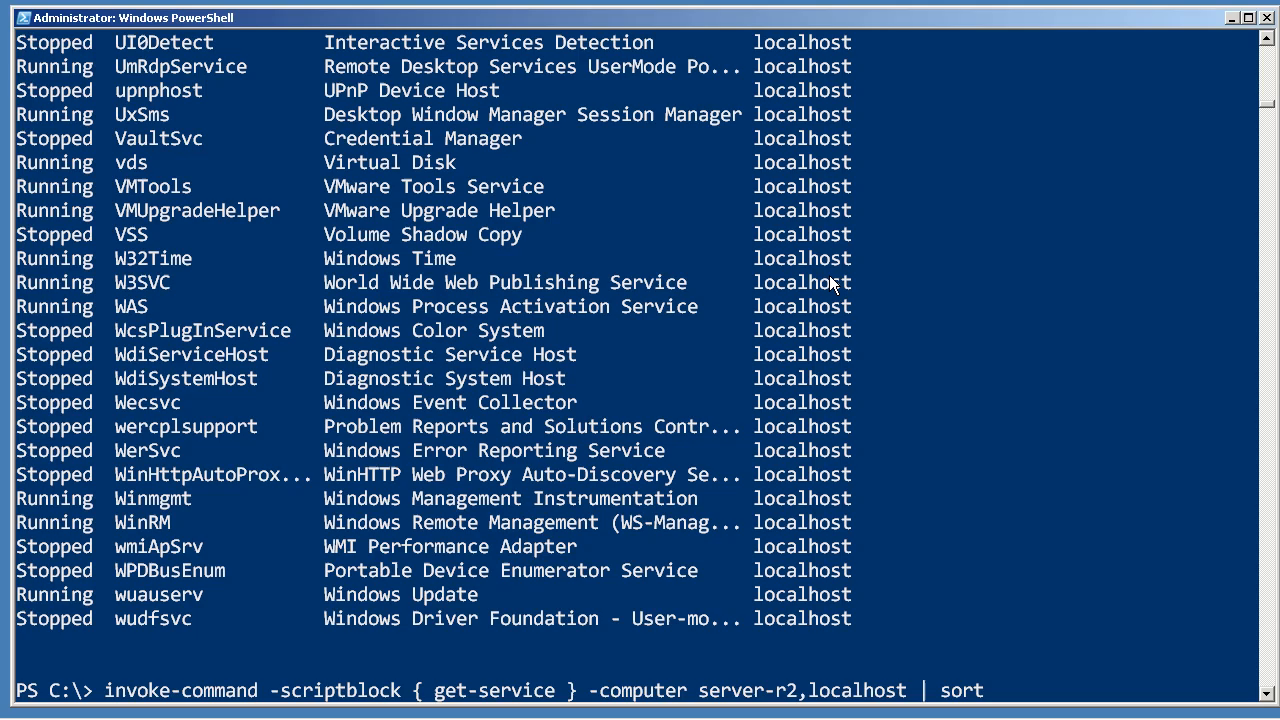
pyautogui.write('pscomputername')
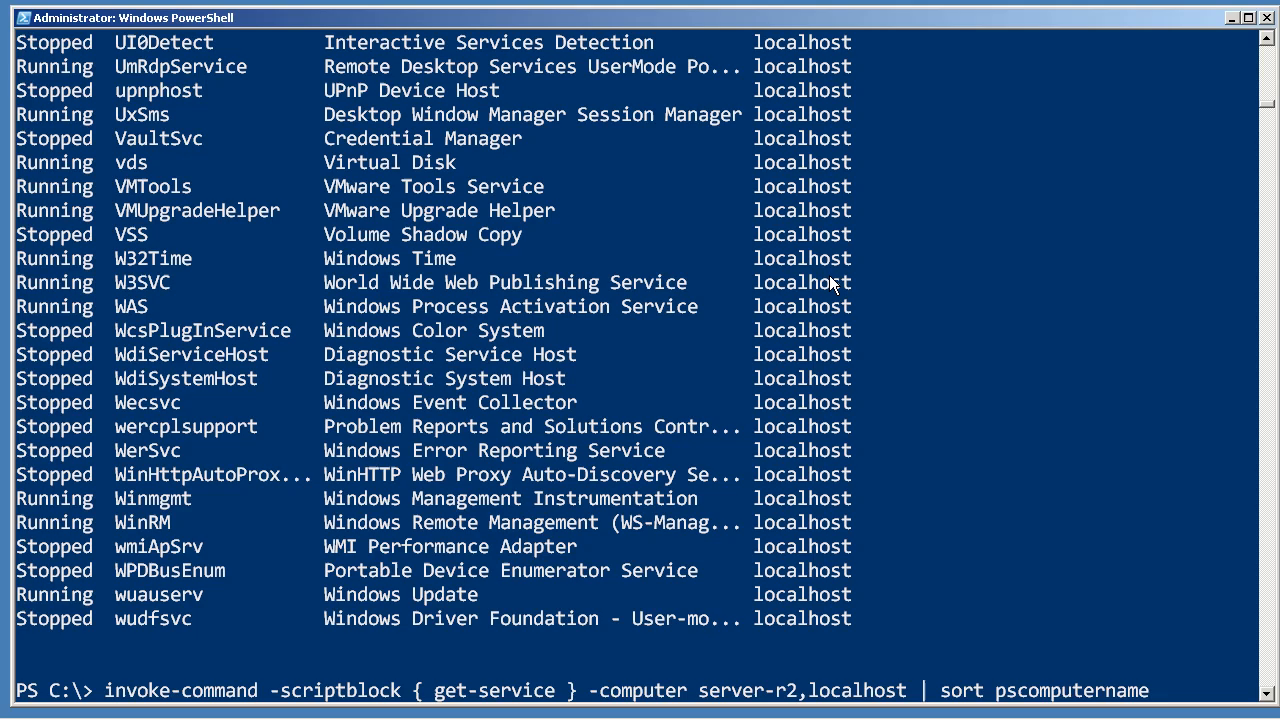
pyautogui.write('| format-table')
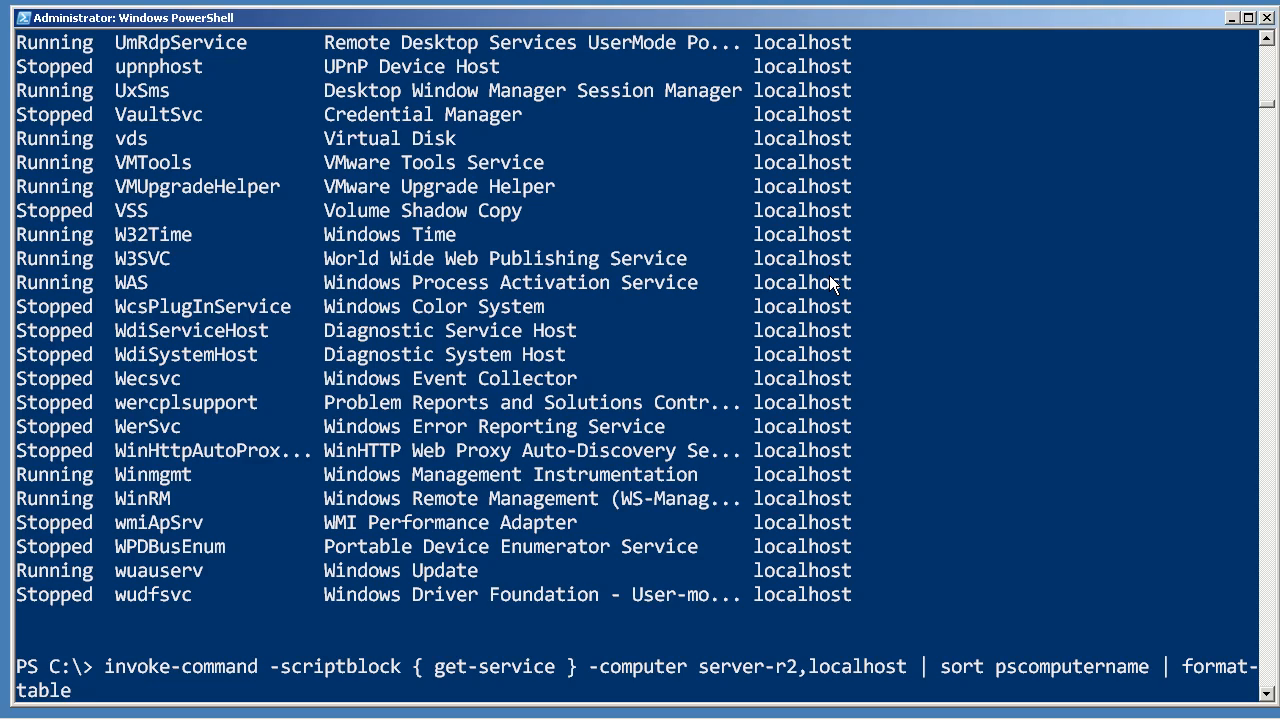
pyautogui.write('-groupby')
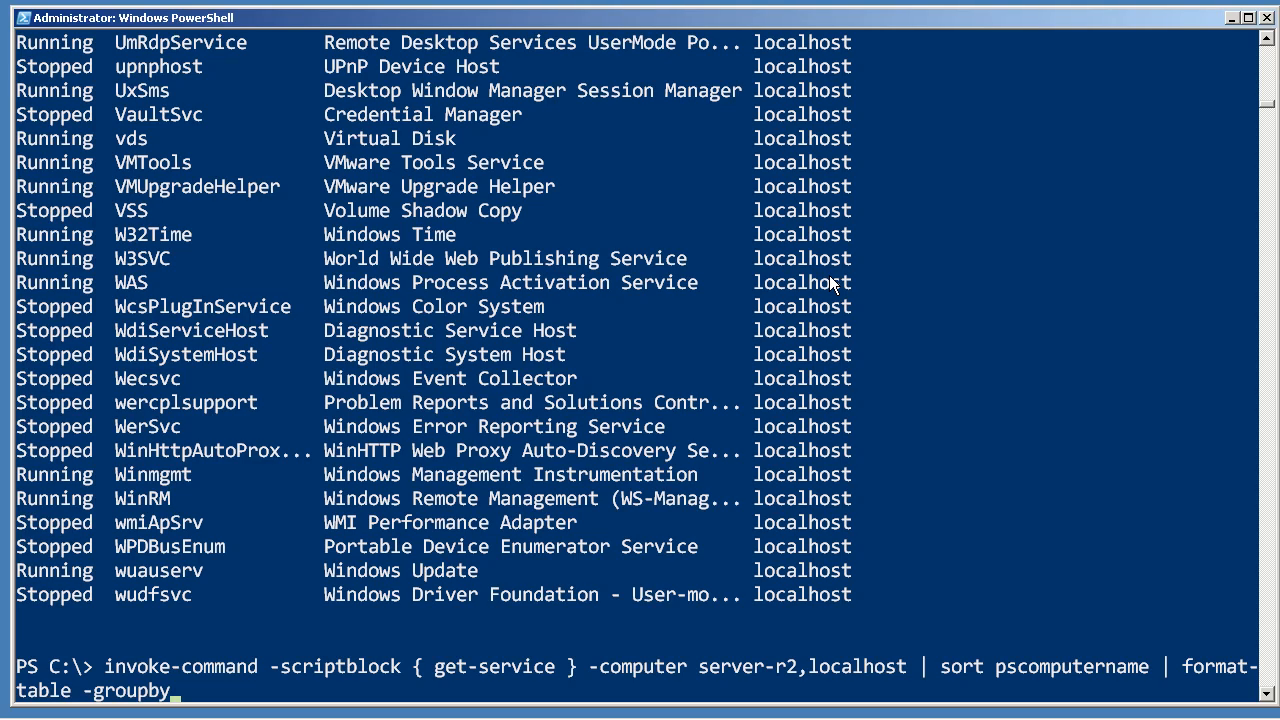
pyautogui.write('pscomputername')
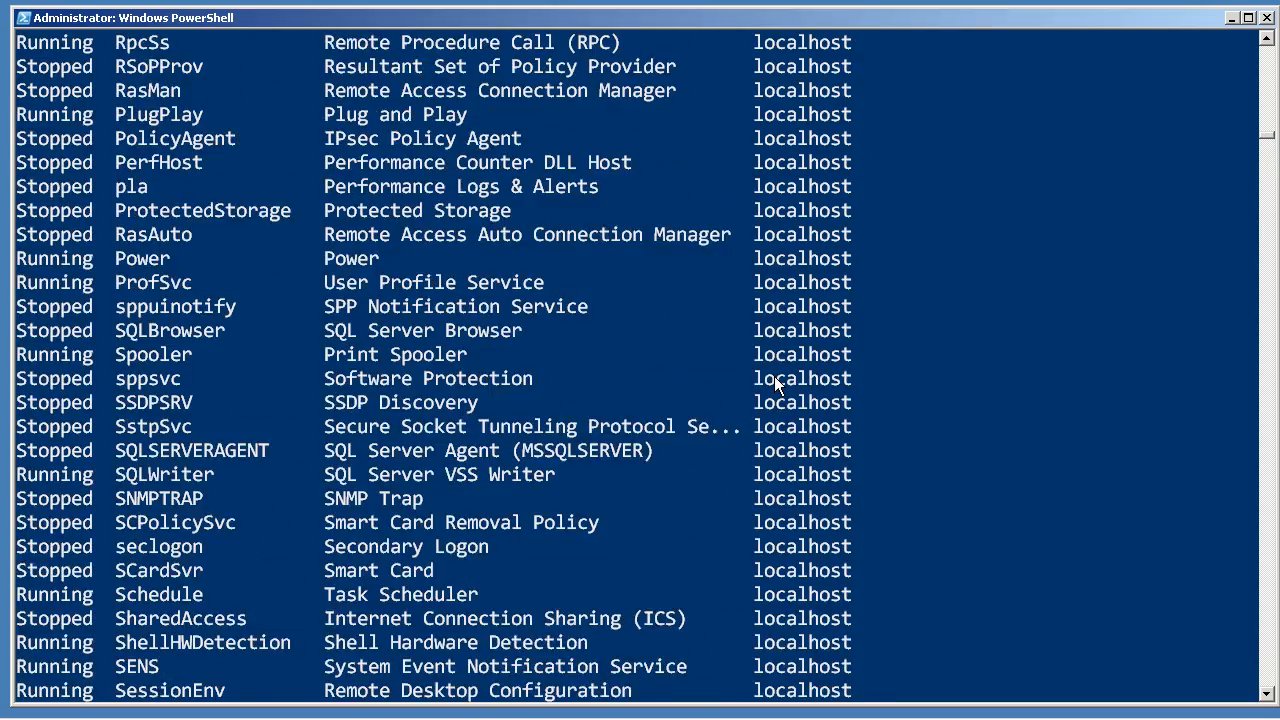
pyautogui.scroll(3)
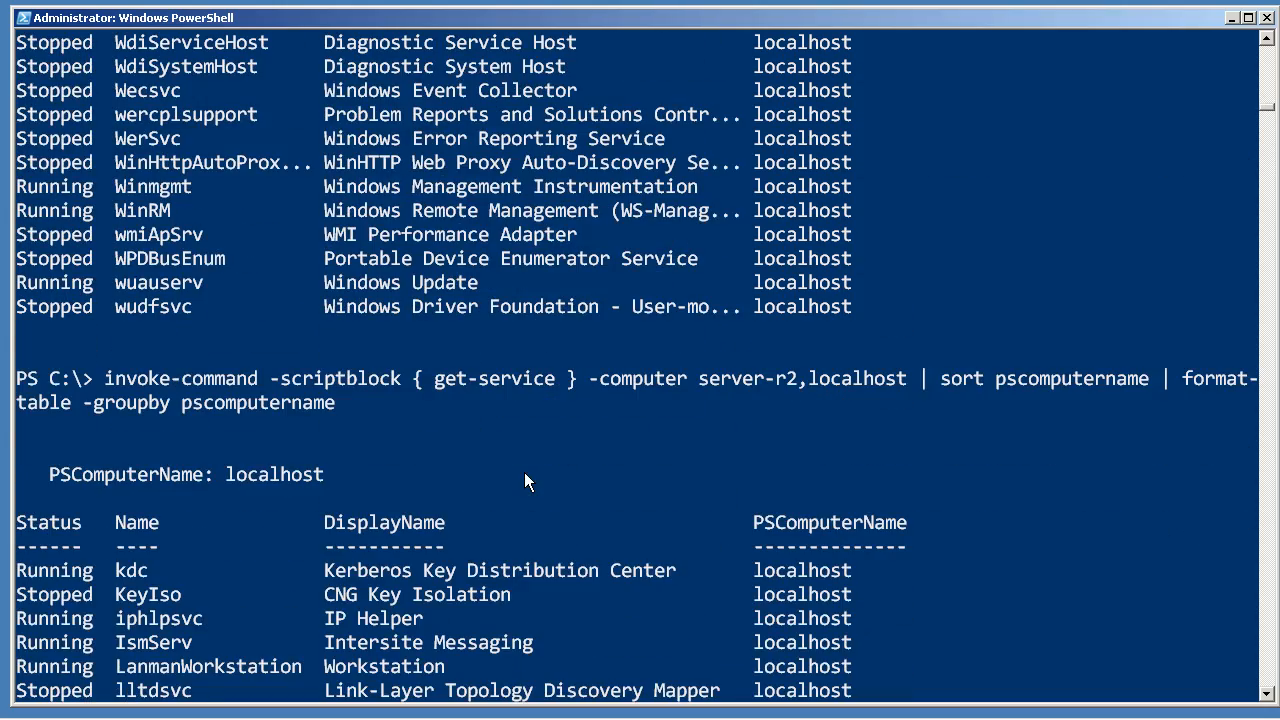
pyautogui.scroll(-3)
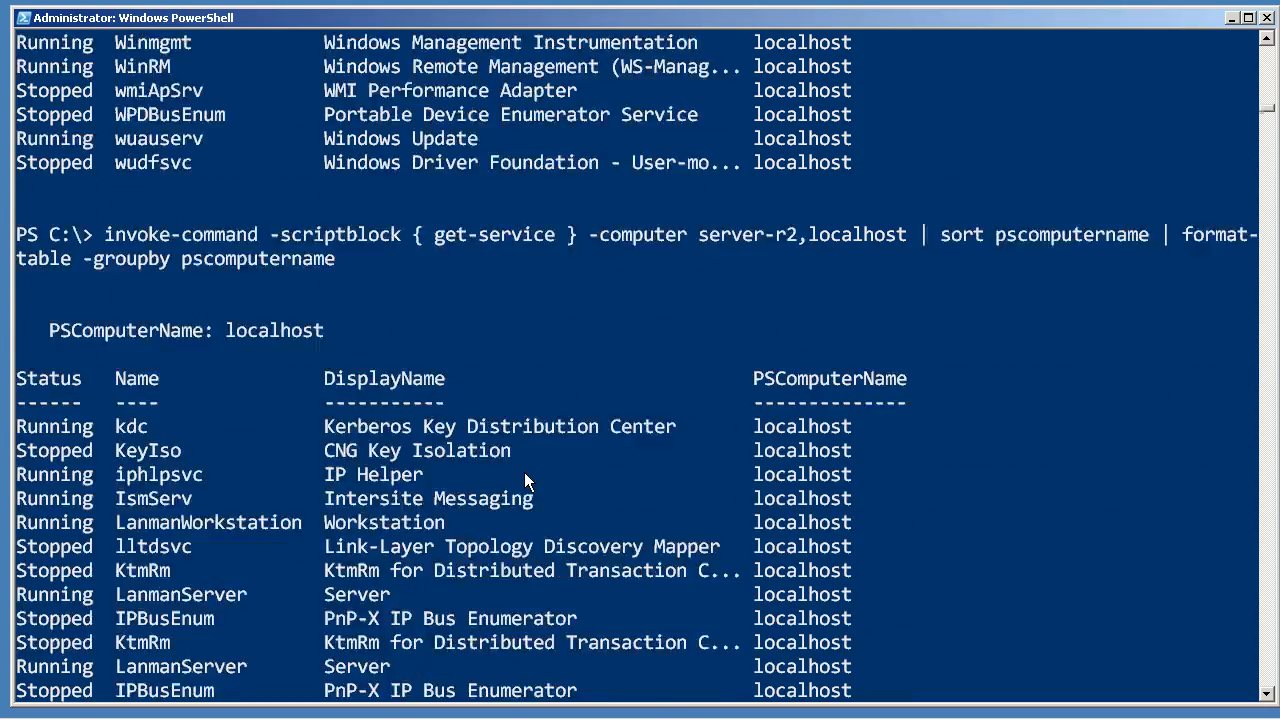
pyautogui.scroll(-3)
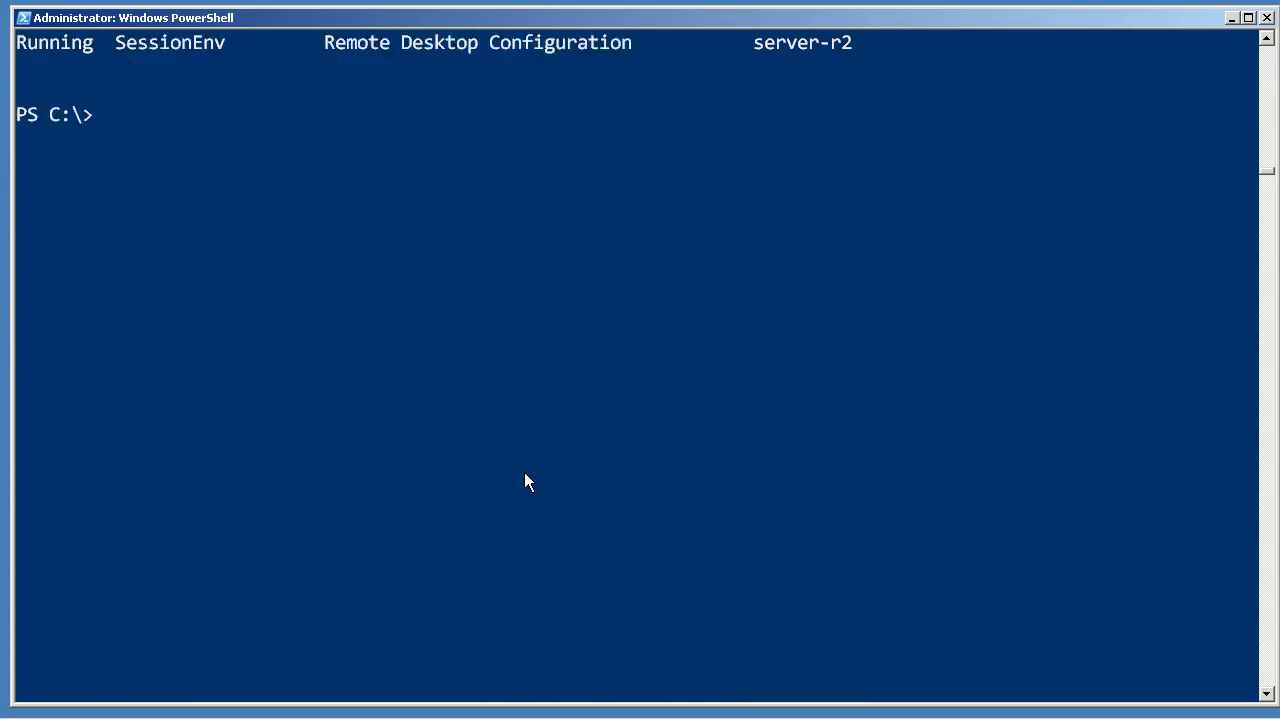